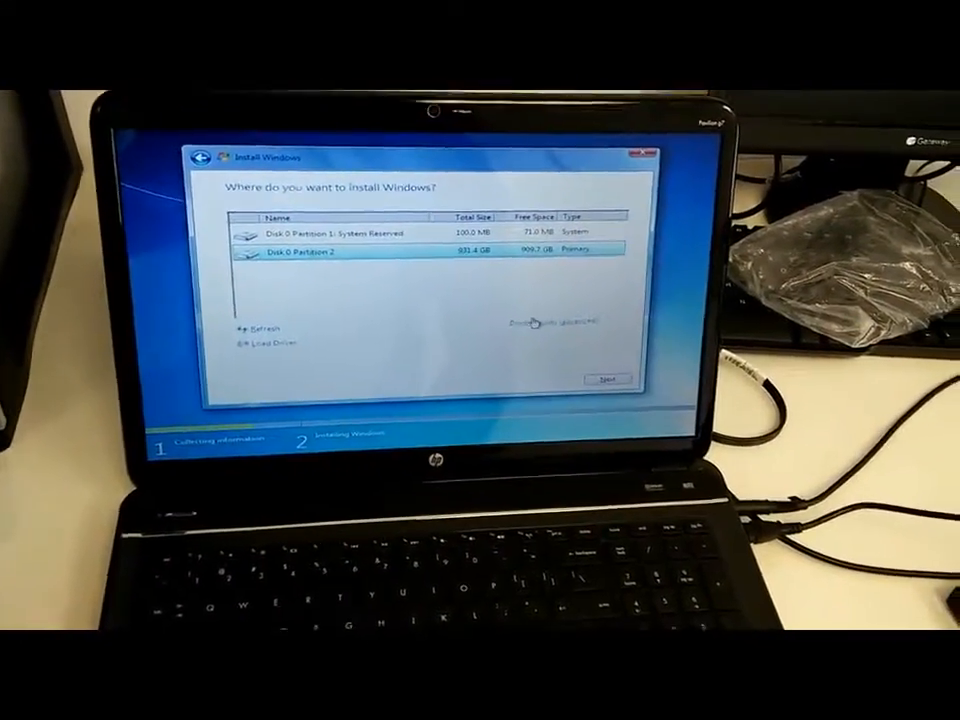
Reveal the advanced drive options for deleting, formatting, creating and extending partitions.
click(536, 322)
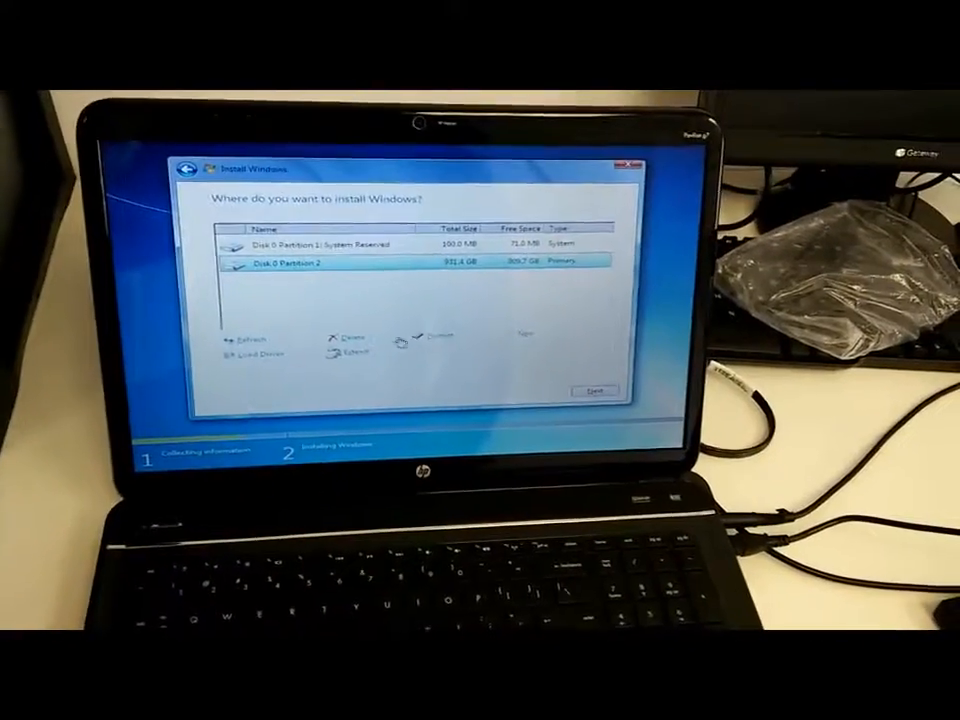